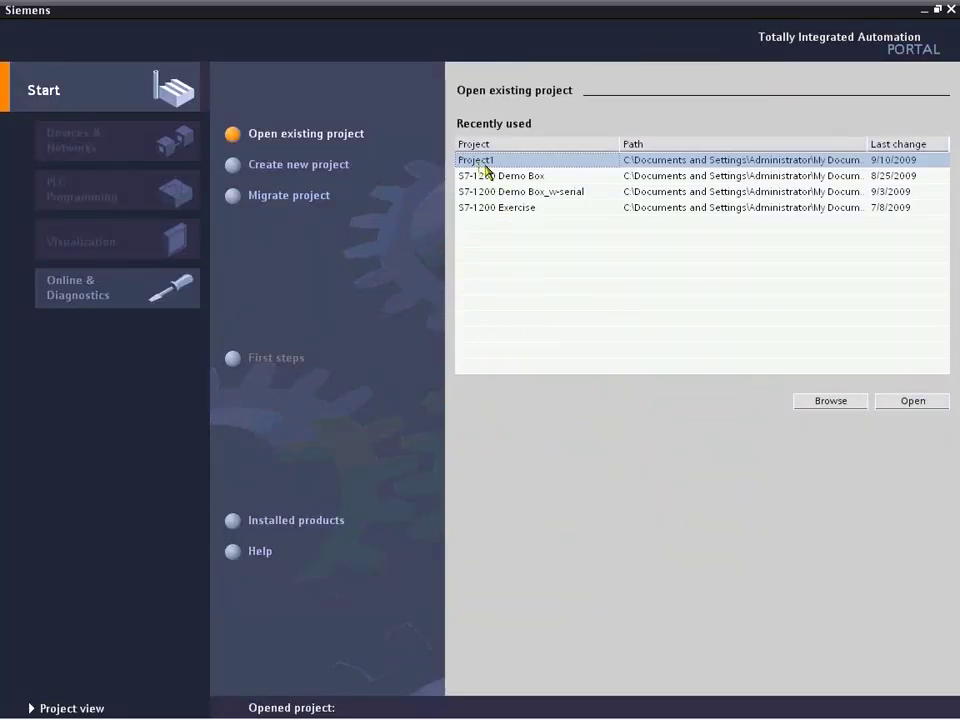
- Open Project1 from the Recently used list and reach its First steps page
left_click(912, 400)
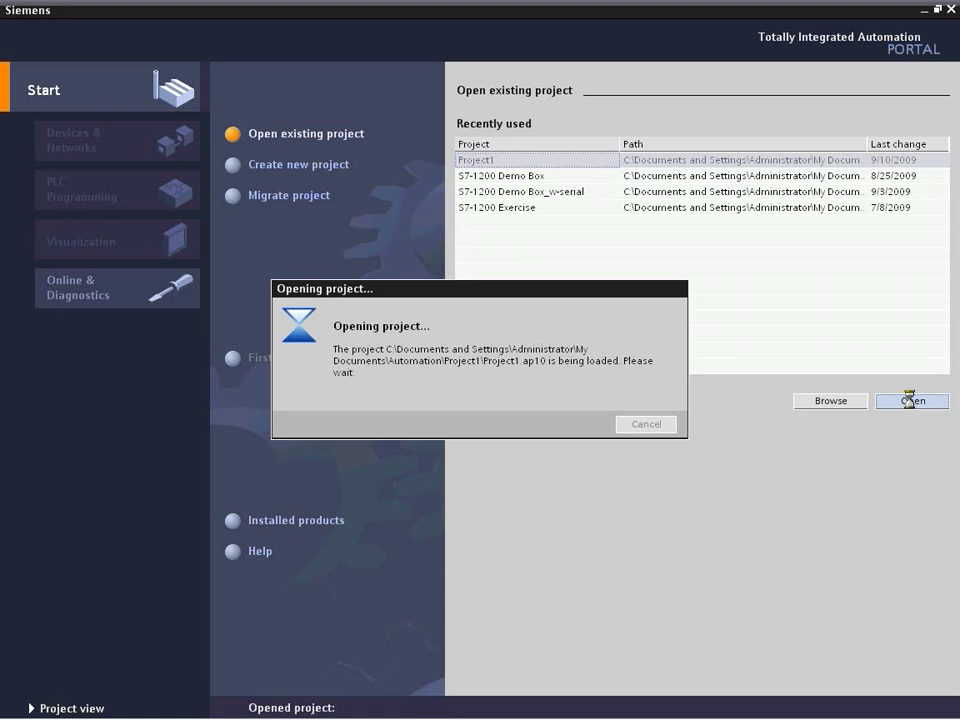
left_click(910, 400)
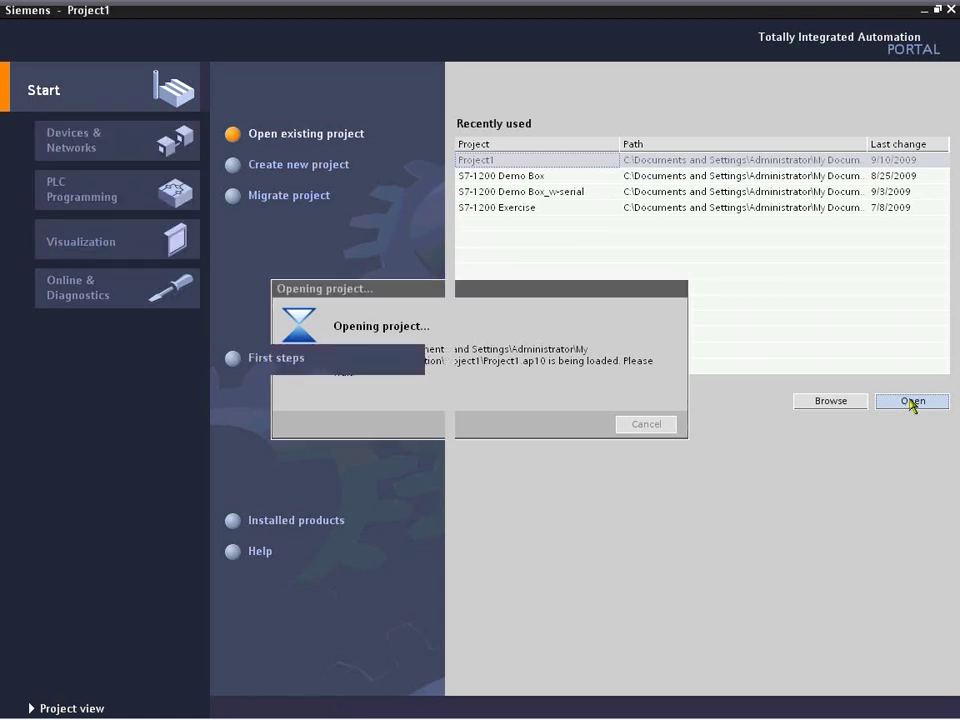
left_click(910, 400)
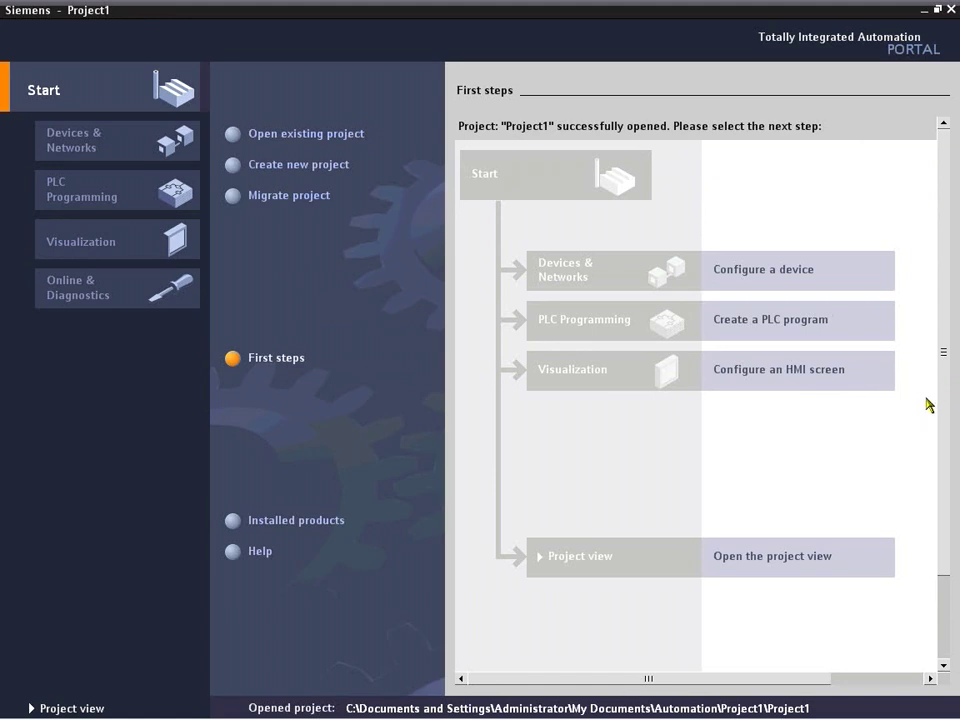
left_click(96, 190)
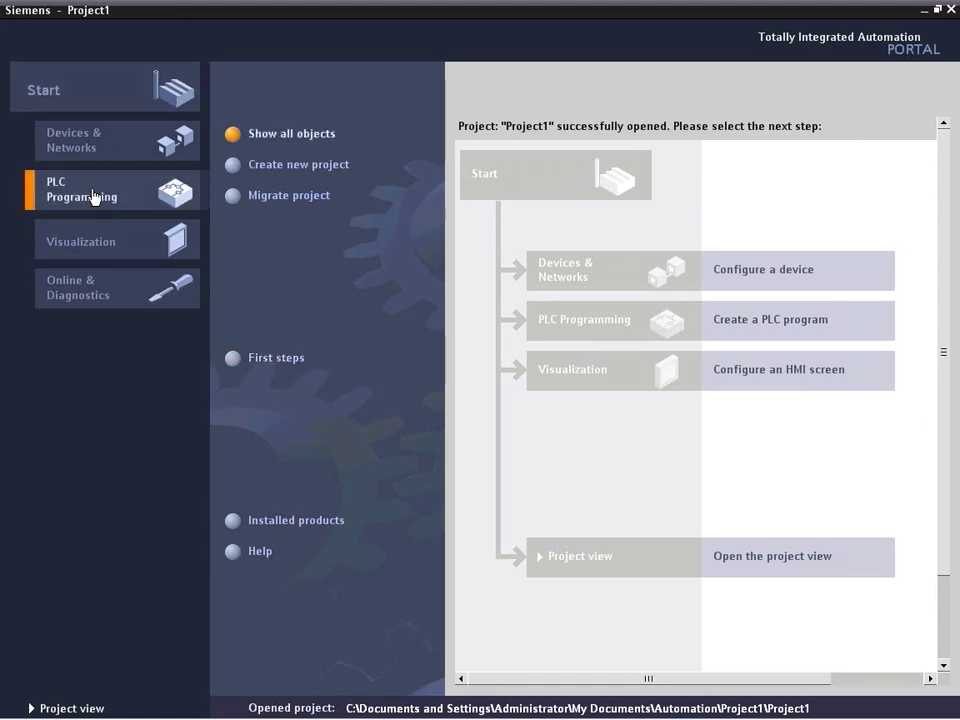
- Show cross-references of the %Q0.2 Light coil in Main [OB1] and locate its Root screen pilot light entry
left_click(82, 188)
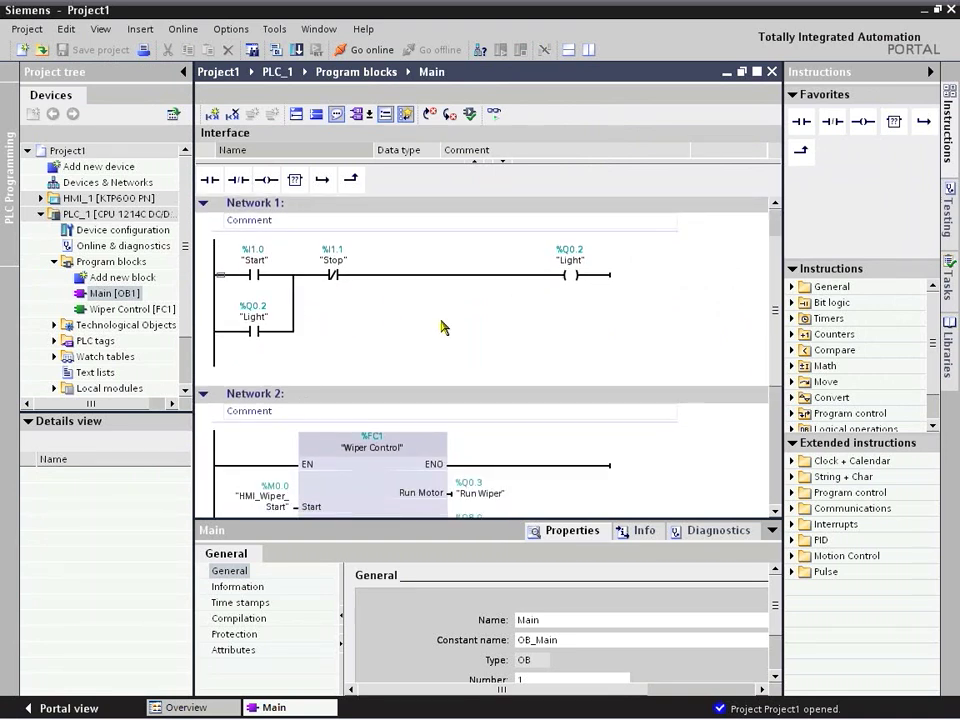
left_click(640, 530)
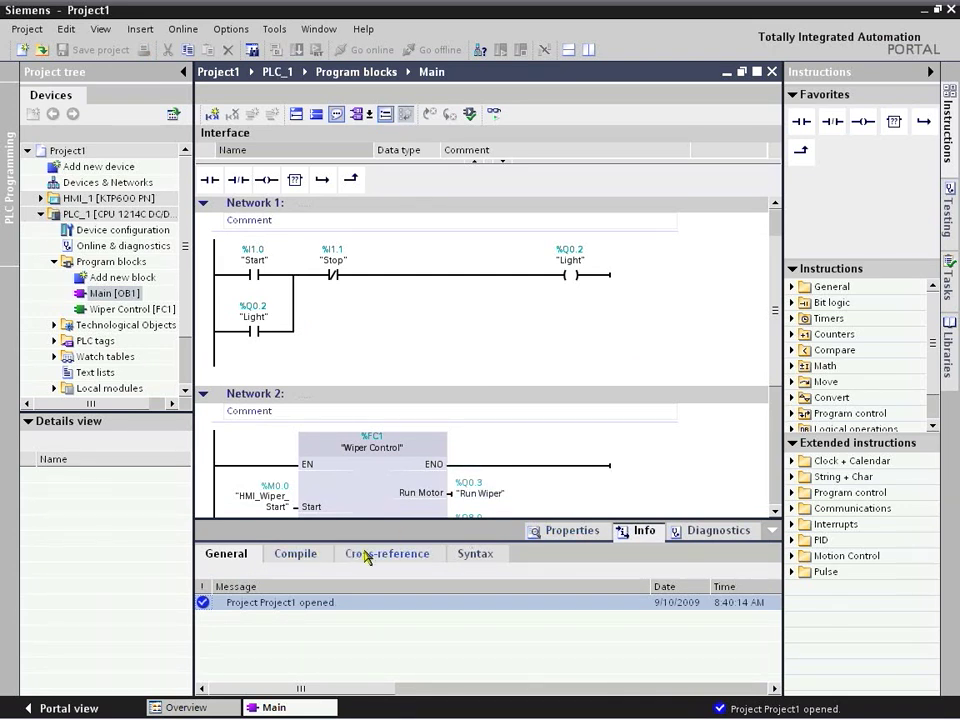
left_click(388, 552)
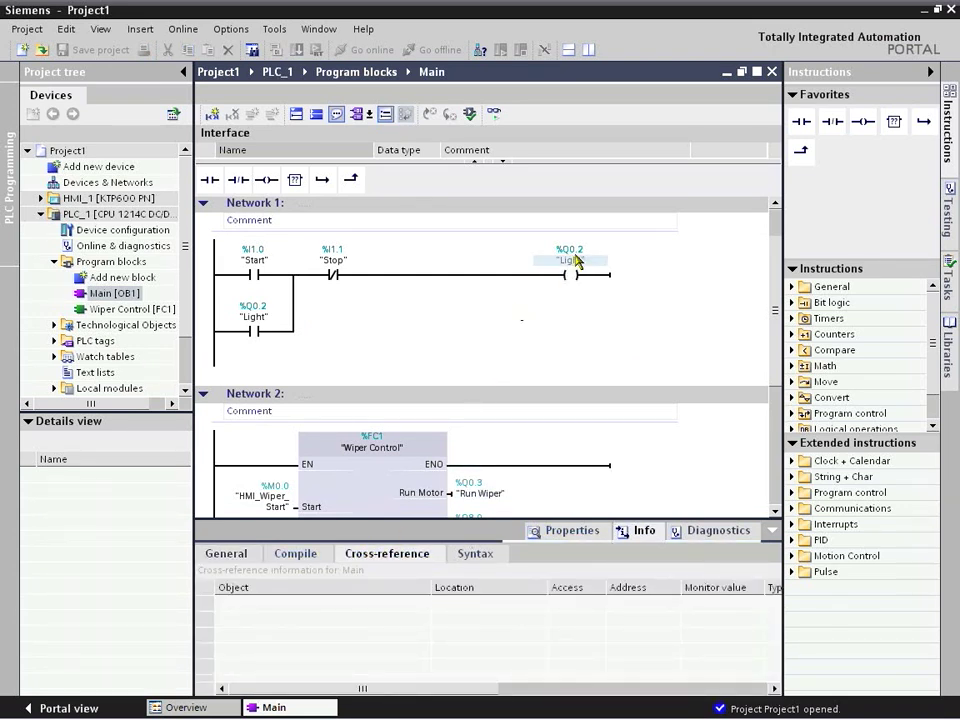
left_click(570, 260)
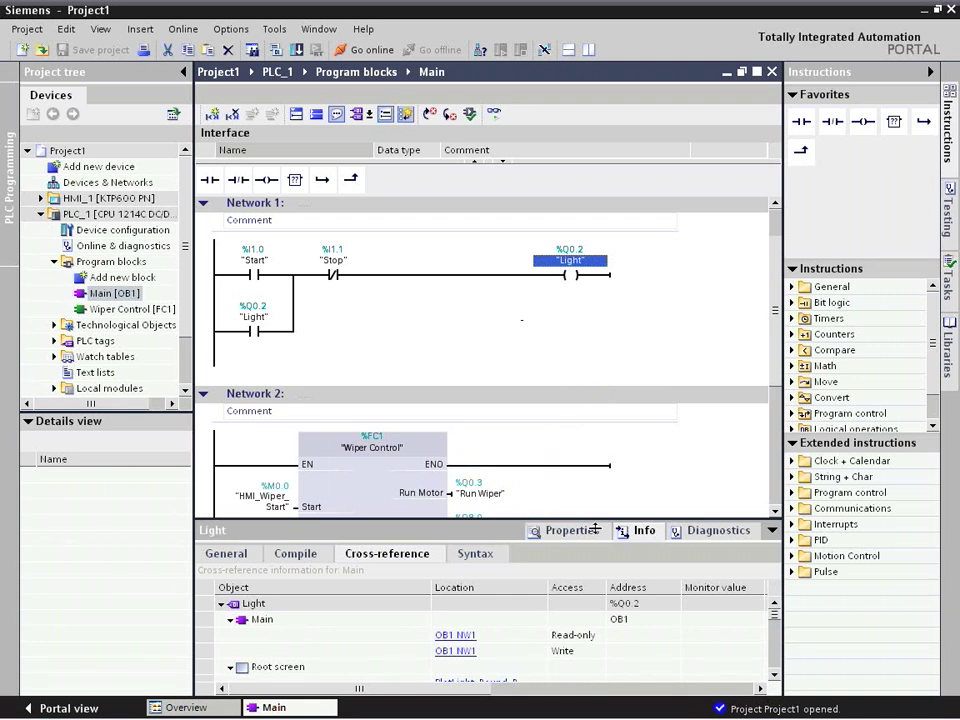
scroll("down", 3)
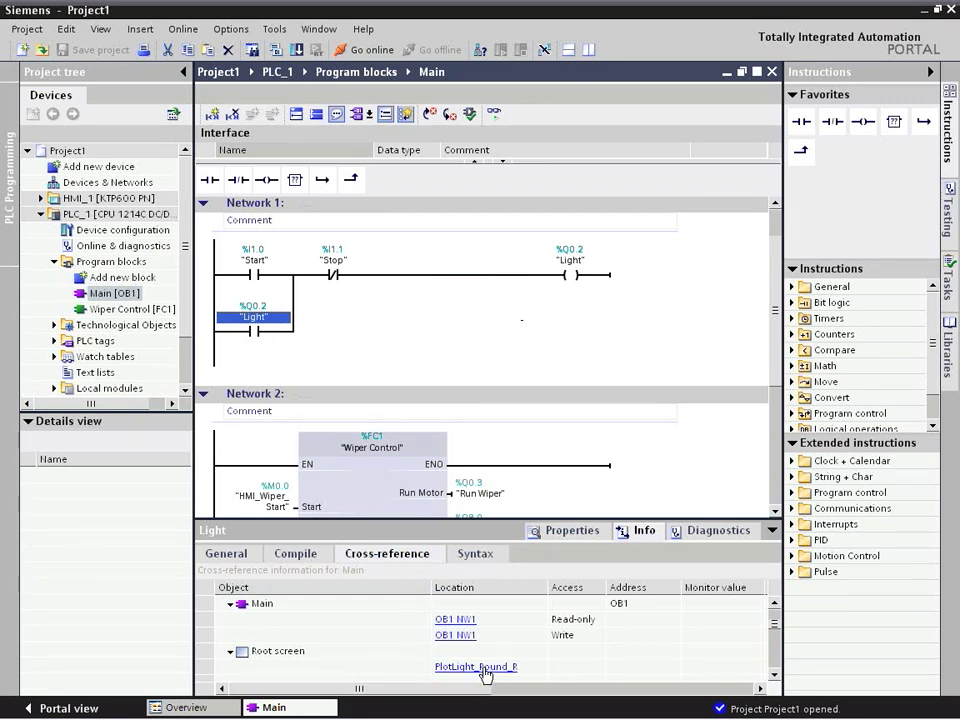
left_click(476, 666)
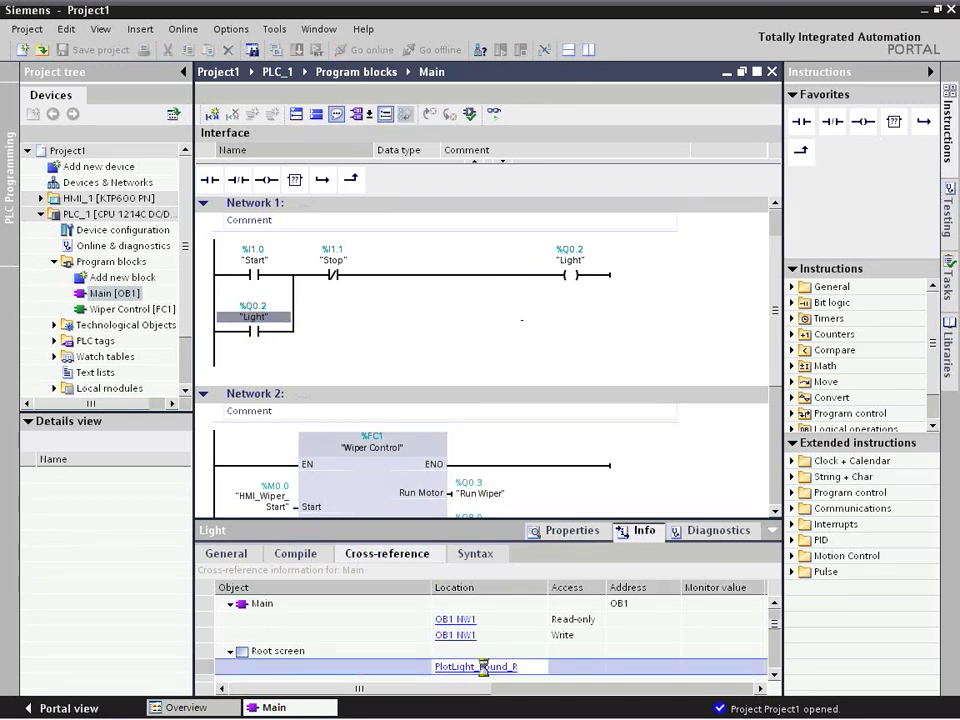
- Jump to PilotLight_Round_R on the Root screen and select the green toggle switch bound to HMI_Wiper_Start
double_click(476, 666)
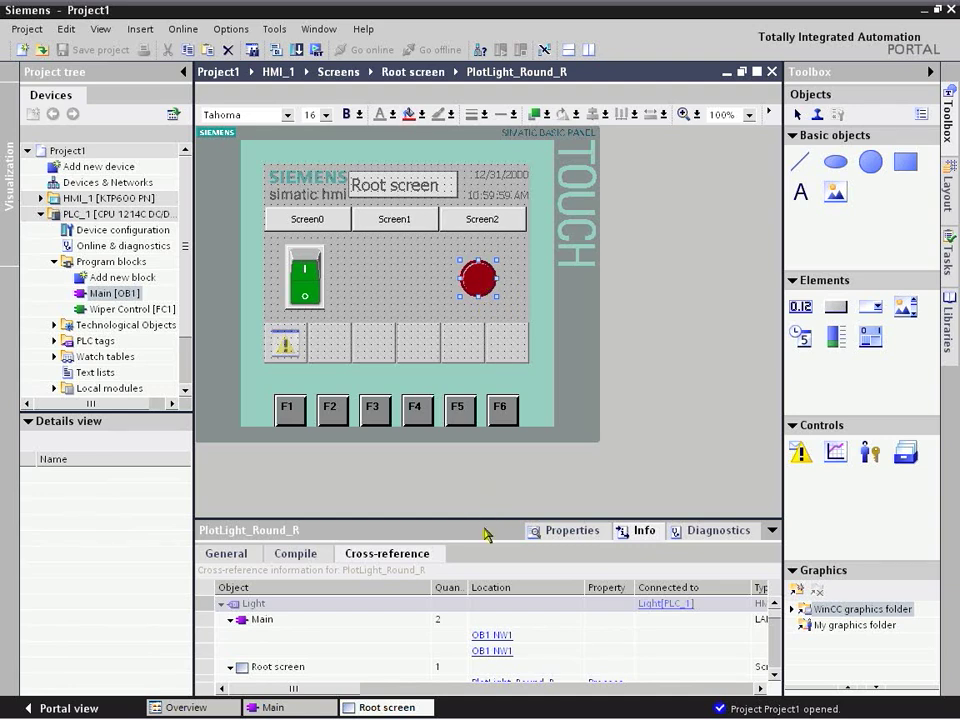
mouse_move(480, 322)
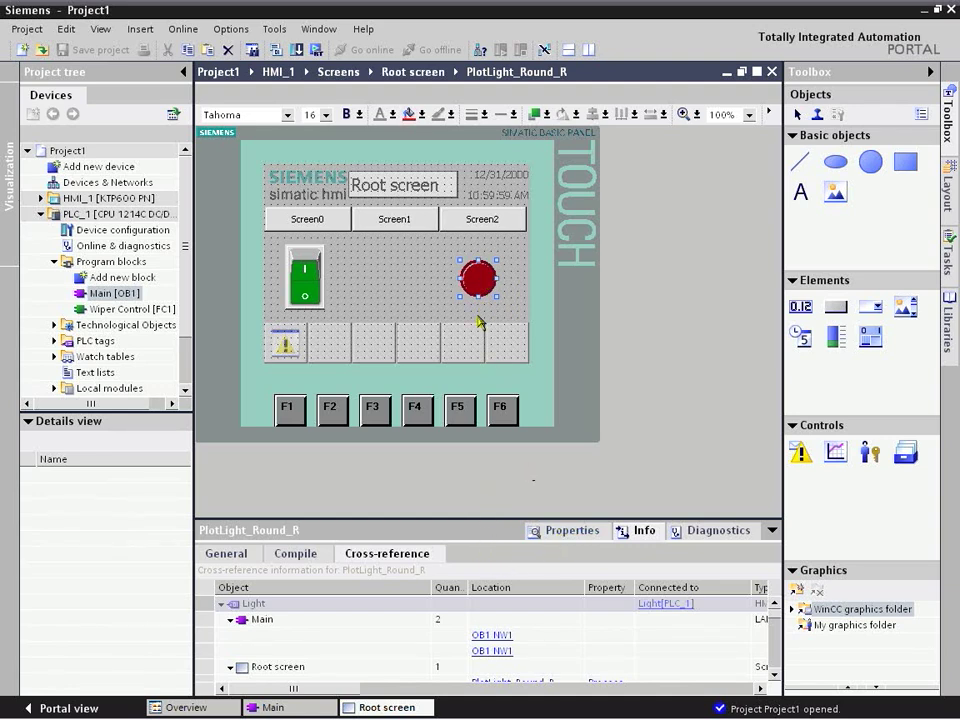
mouse_move(560, 524)
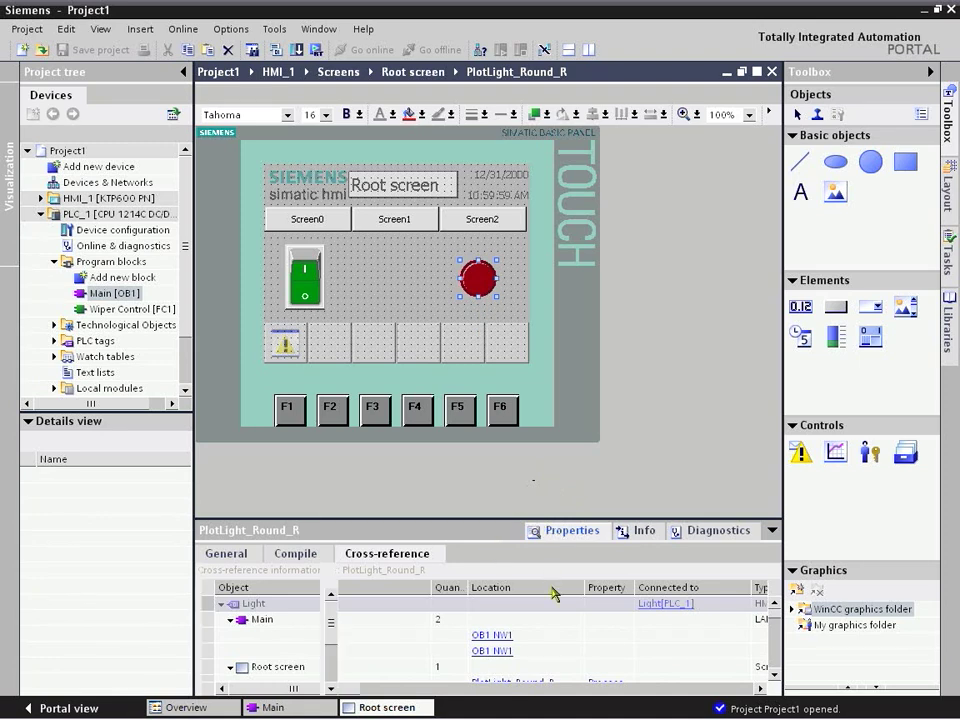
left_click(568, 530)
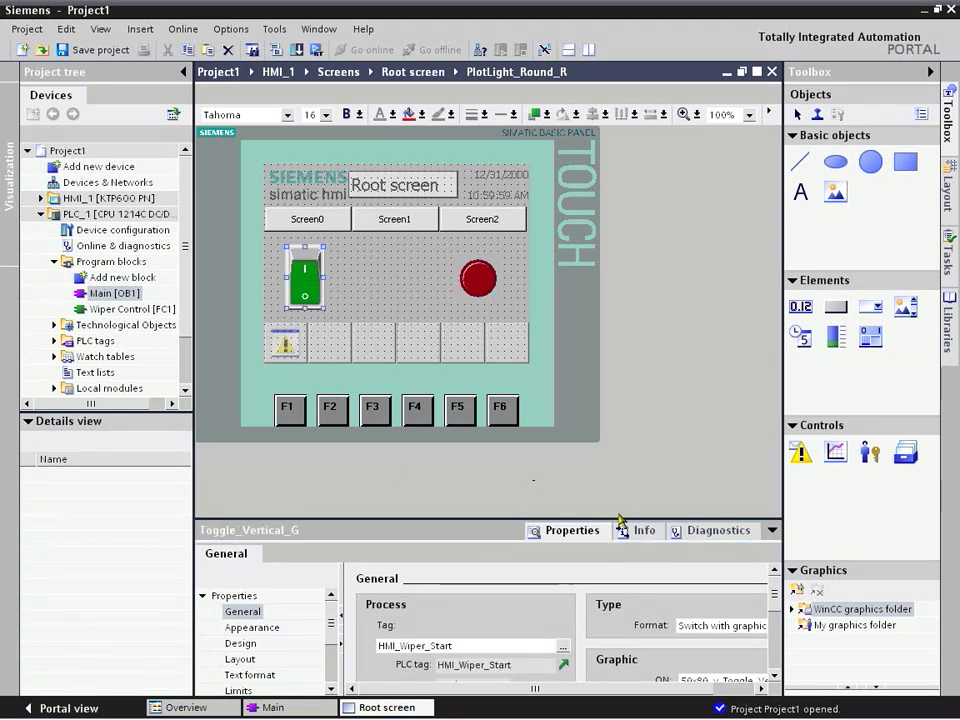
- Review the Wiper Control cross-references in Main [OB1] and go online with the PLC
left_click(644, 530)
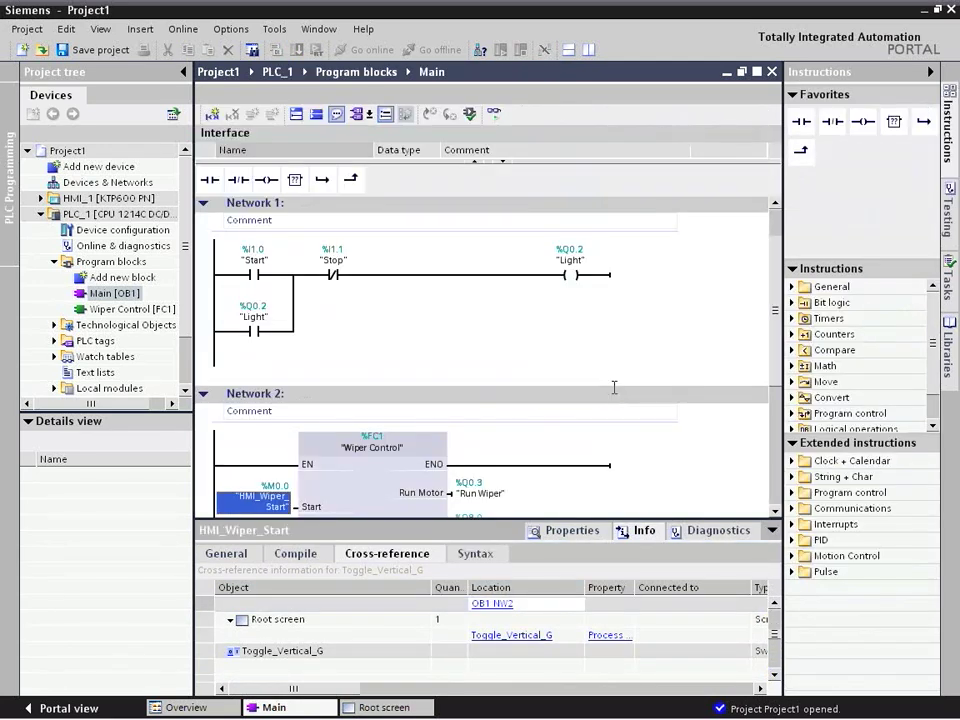
scroll("down", 3)
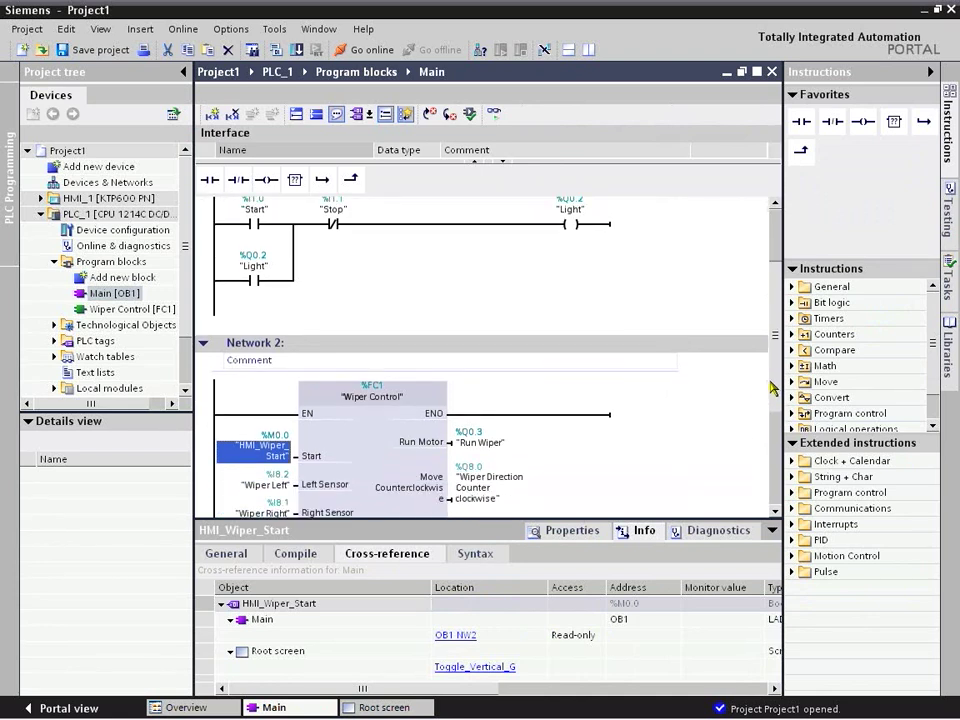
scroll("down", 3)
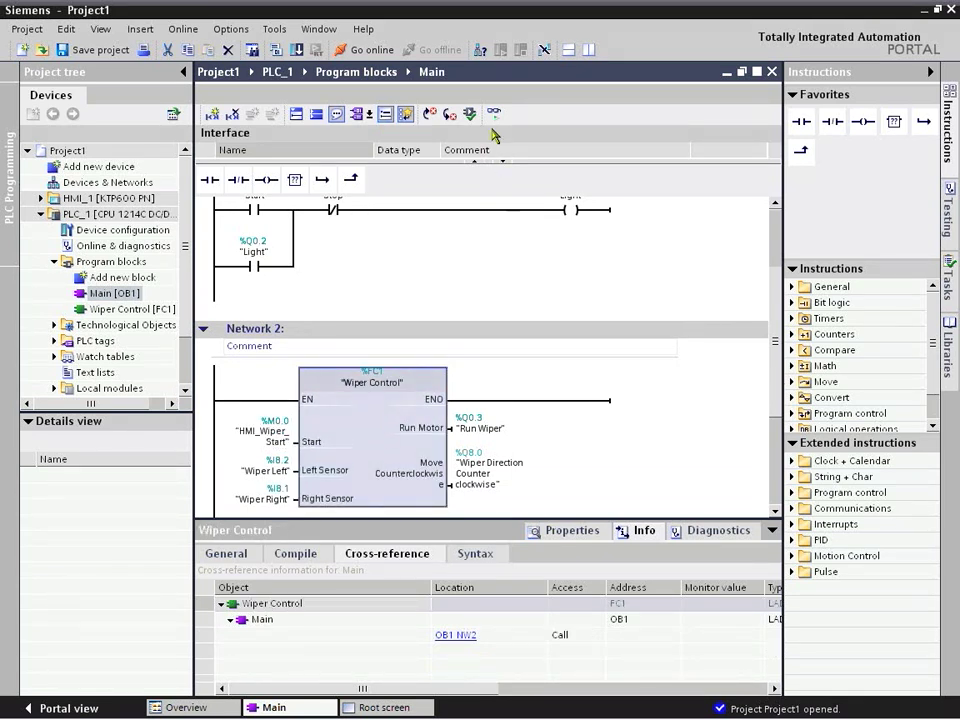
left_click(494, 112)
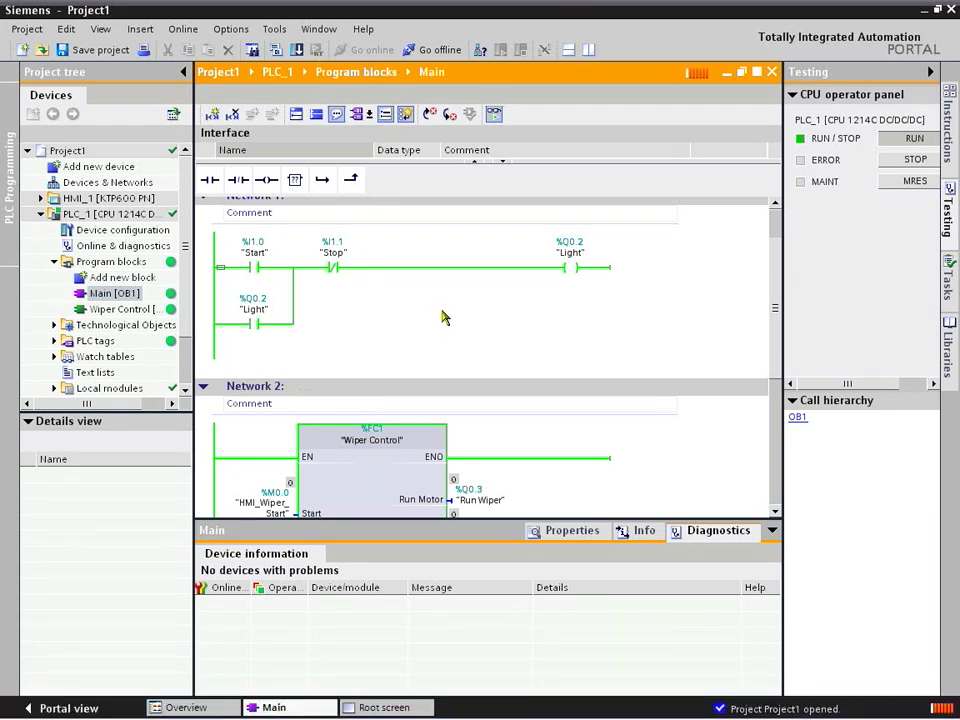
mouse_move(448, 326)
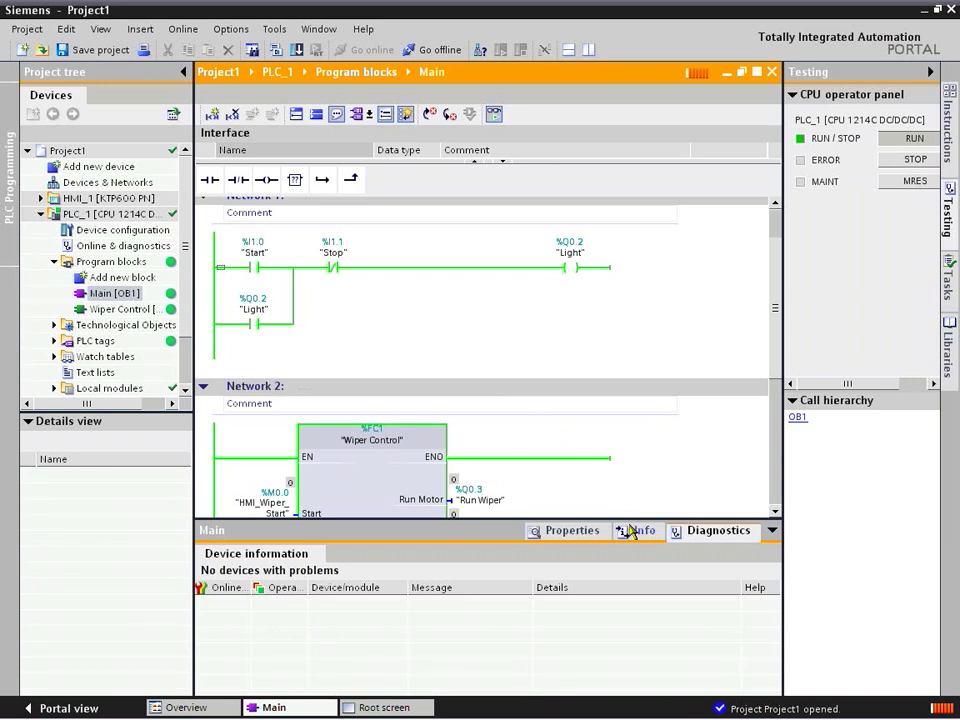
- View cross-references while online and start the HMI runtime simulation of the Root screen
left_click(644, 532)
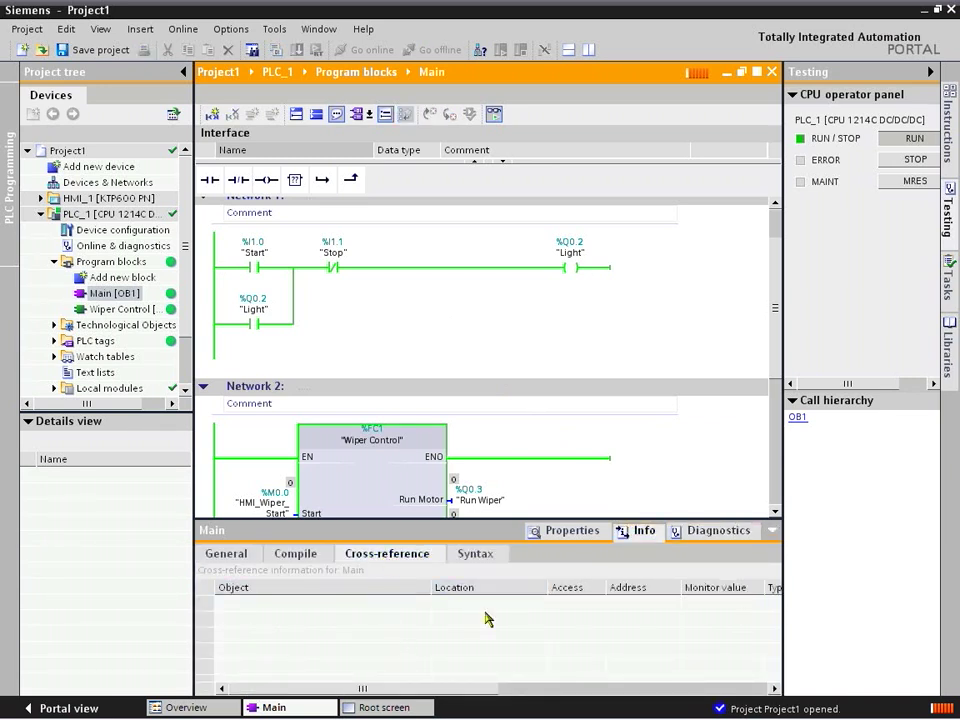
left_click(570, 252)
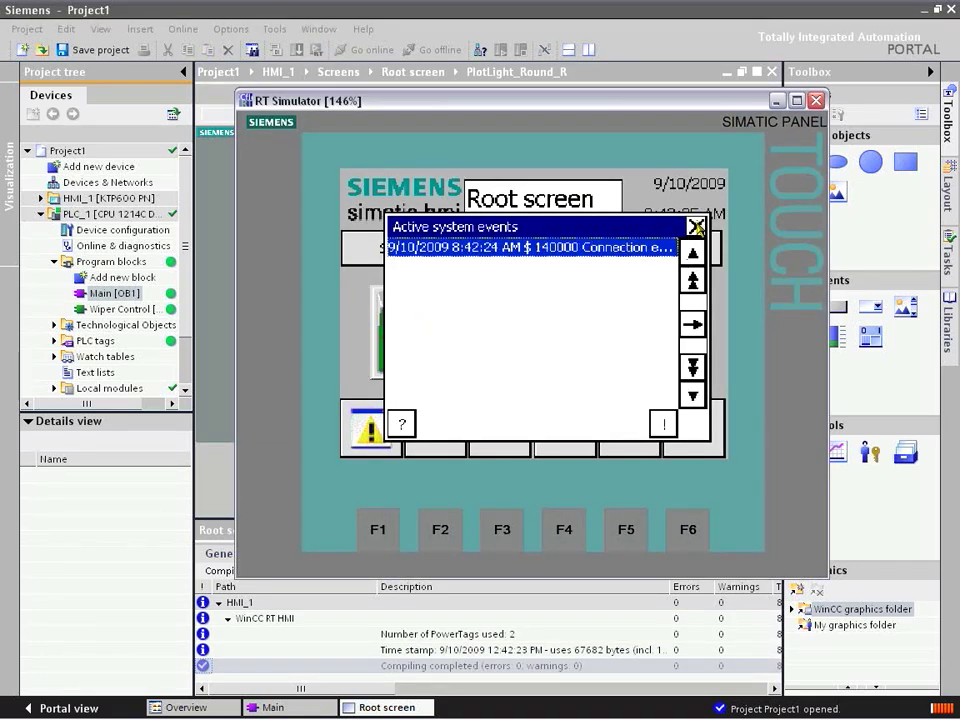
- Close the Active system events window in the RT Simulator
left_click(696, 226)
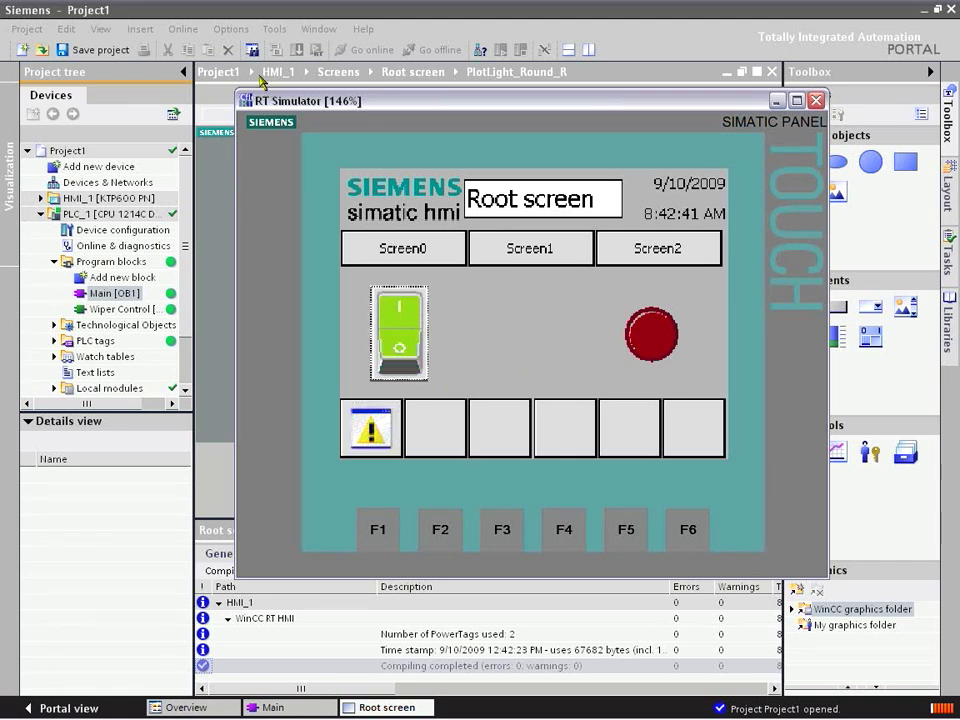
- Return to the online Main block and open the HMI_Wiper_Start cross-reference to its Toggle_Vertical_G switch
left_click(816, 100)
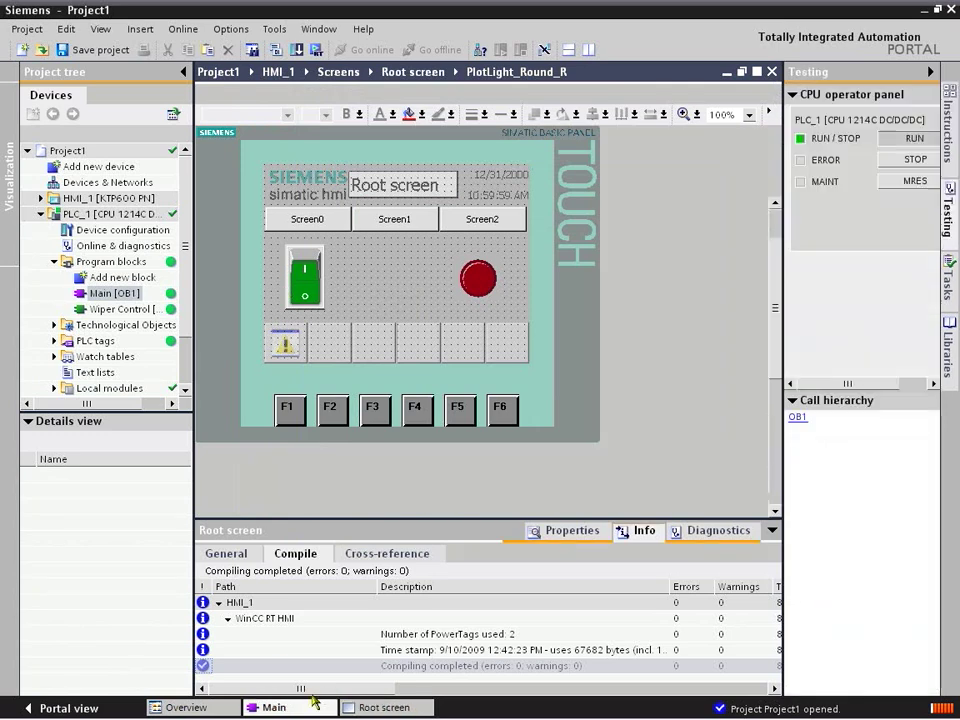
double_click(108, 292)
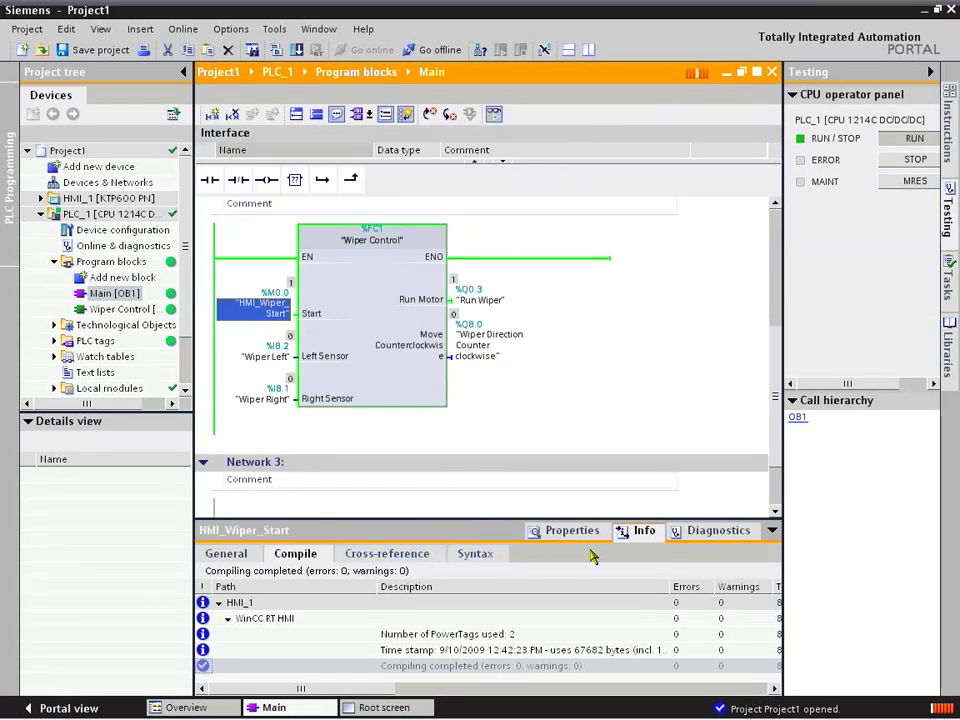
left_click(386, 552)
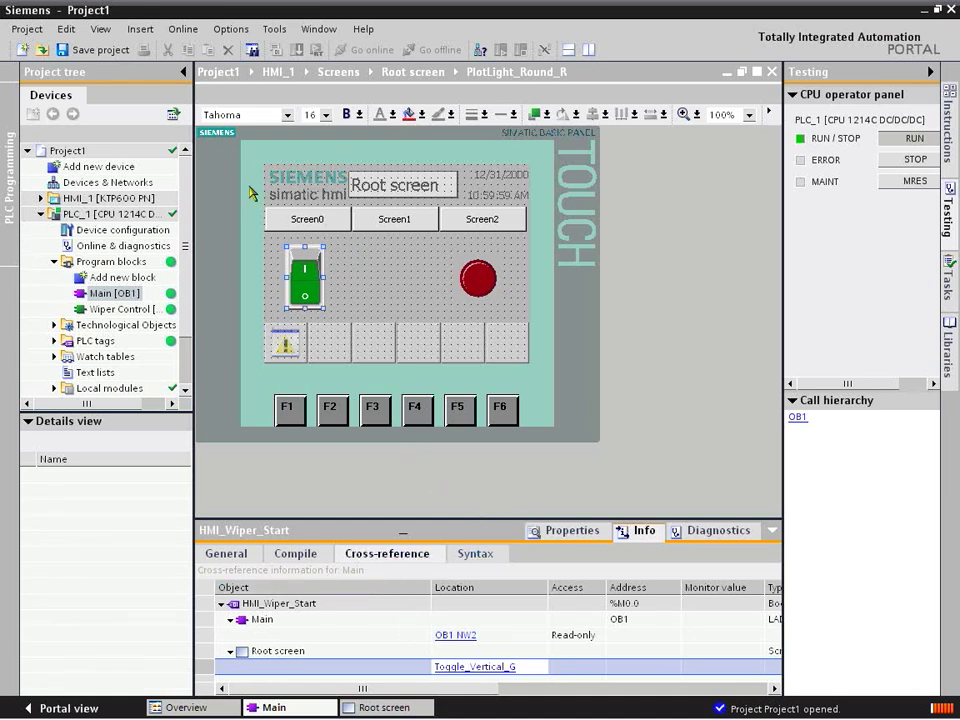
mouse_move(538, 486)
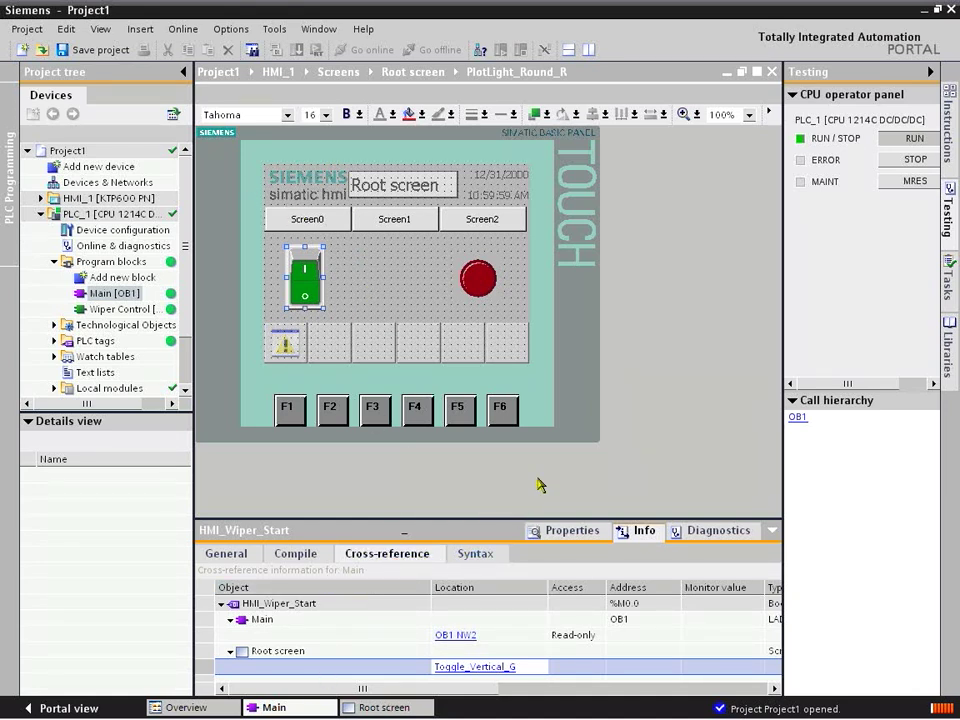